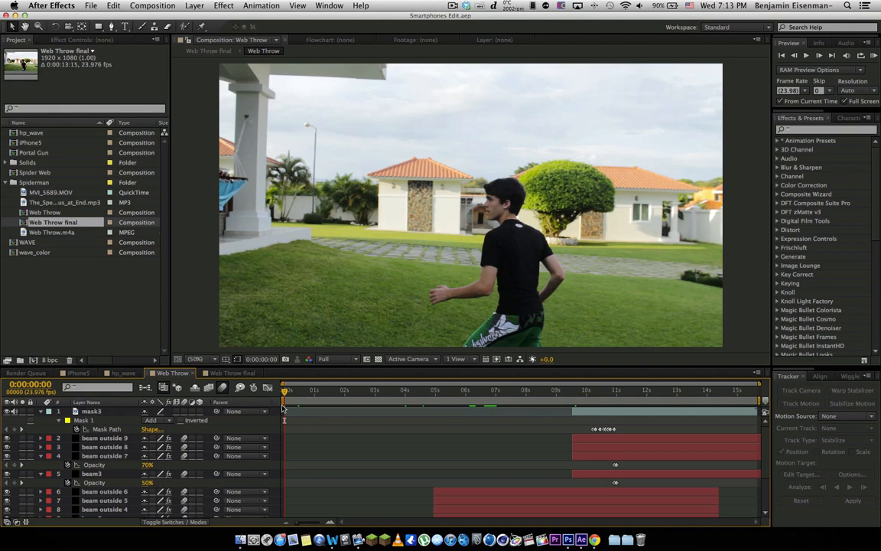
Collapse the mask3 layer's twirled-down properties so the mask and beam layers list compactly
{"action": "left_click", "coordinate": [324, 390]}
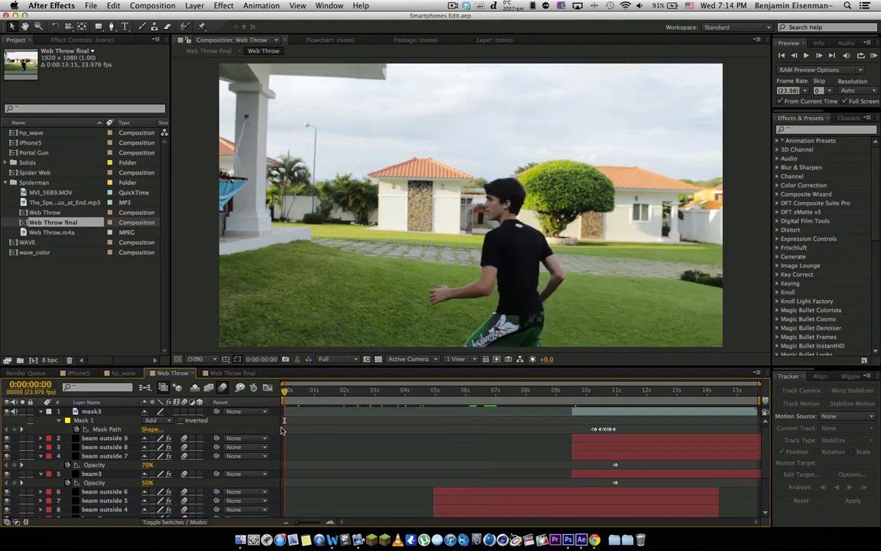
{"action": "left_click_drag", "start_coordinate": [285, 390], "coordinate": [312, 390]}
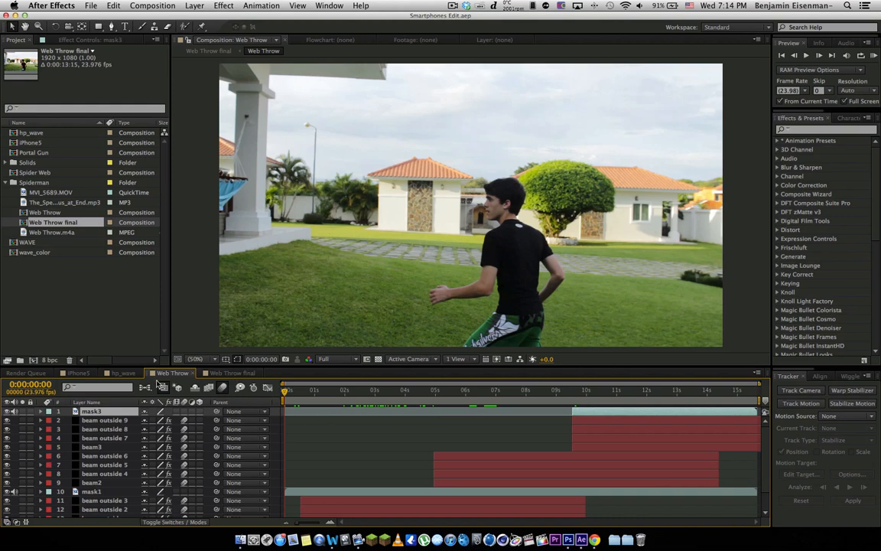
{"action": "scroll", "scroll_direction": "down", "scroll_amount": 3}
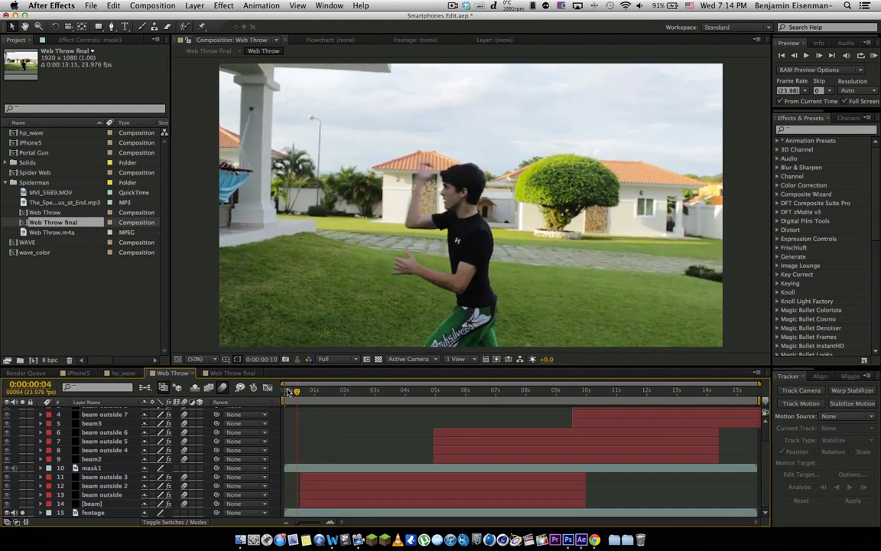
{"action": "left_click_drag", "start_coordinate": [297, 390], "coordinate": [309, 390]}
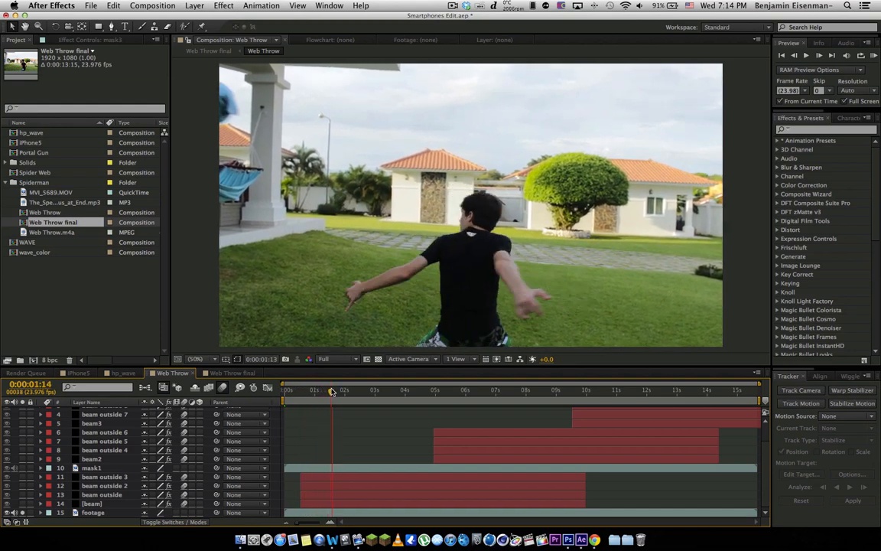
{"action": "left_click_drag", "start_coordinate": [333, 390], "coordinate": [323, 390]}
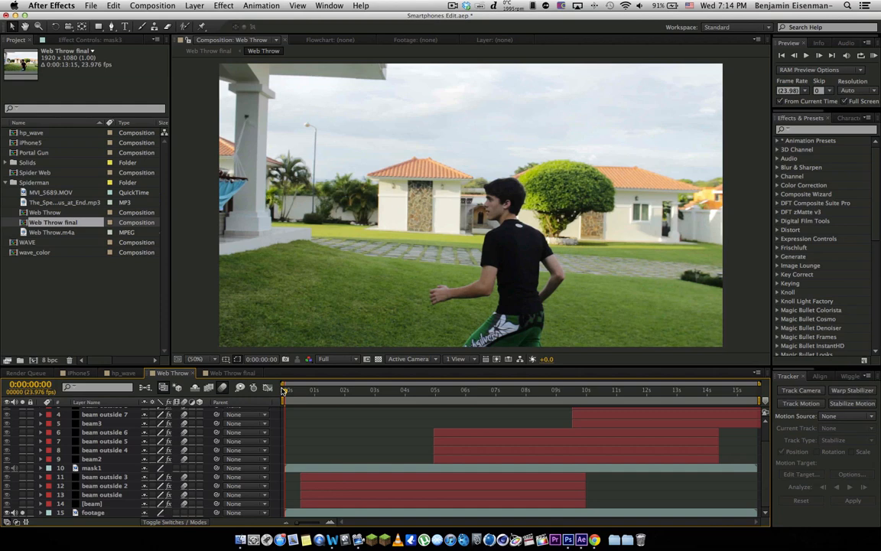
{"action": "left_click_drag", "start_coordinate": [284, 391], "coordinate": [343, 392]}
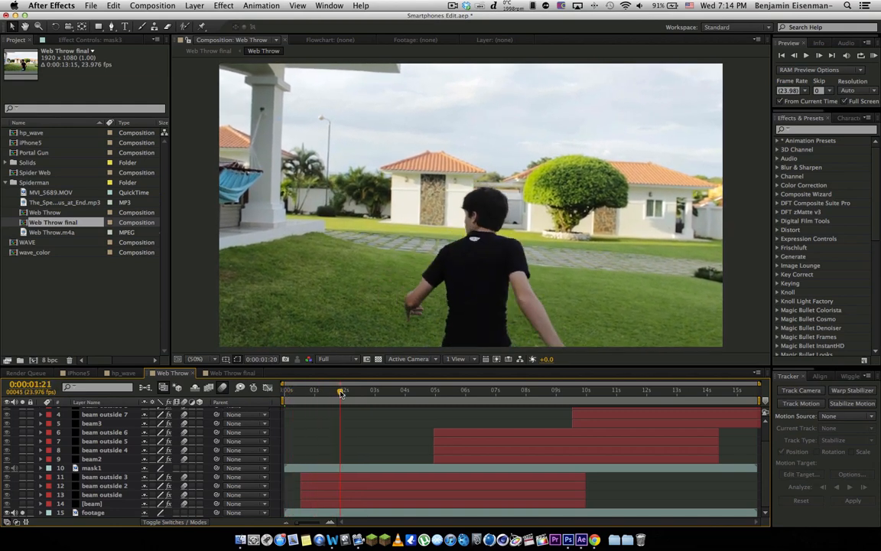
{"action": "left_click_drag", "start_coordinate": [340, 392], "coordinate": [360, 392]}
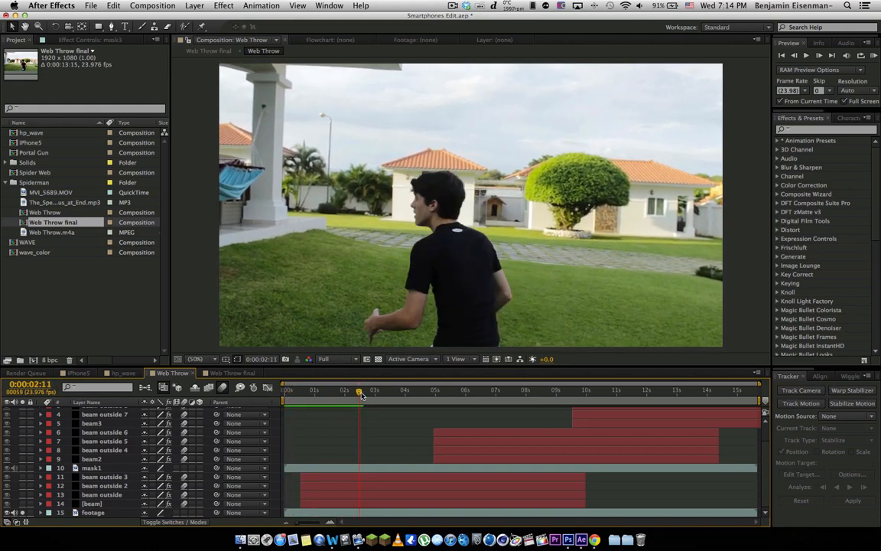
{"action": "mouse_move", "coordinate": [361, 392]}
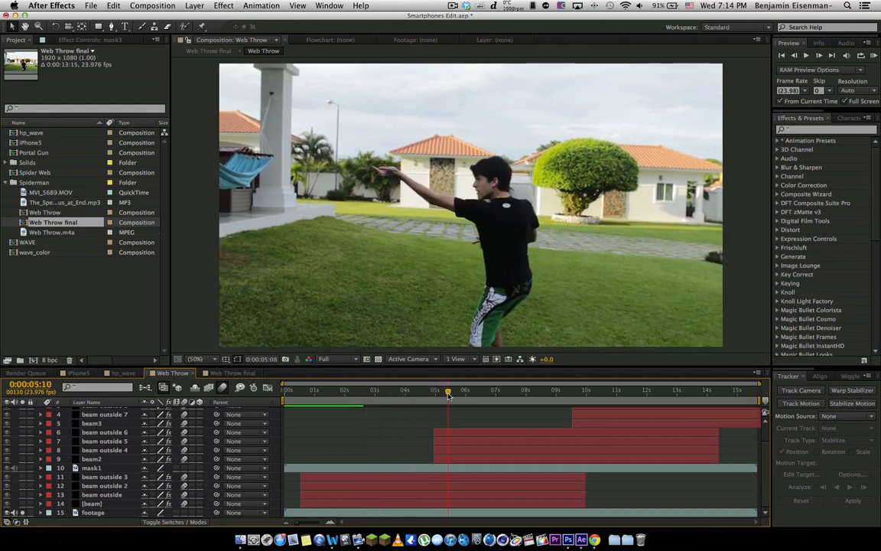
{"action": "left_click_drag", "start_coordinate": [449, 390], "coordinate": [474, 390]}
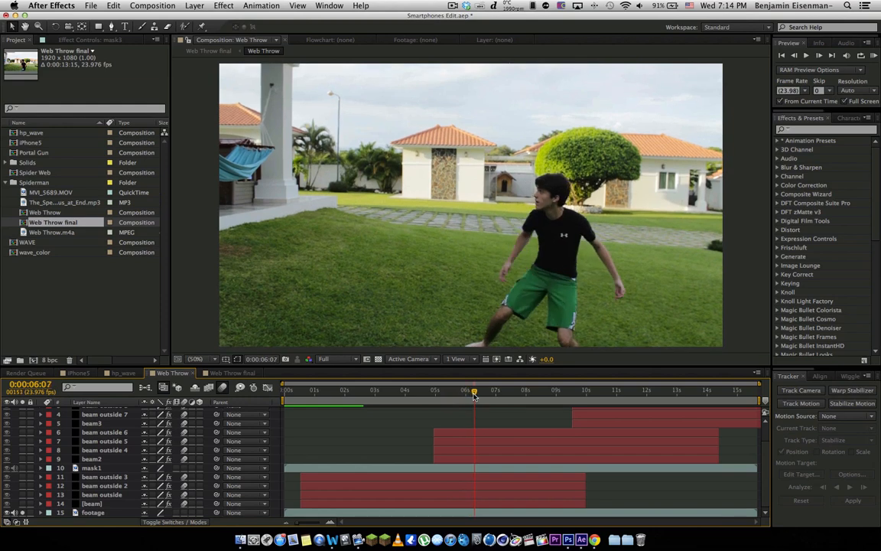
{"action": "left_click_drag", "start_coordinate": [475, 390], "coordinate": [490, 390]}
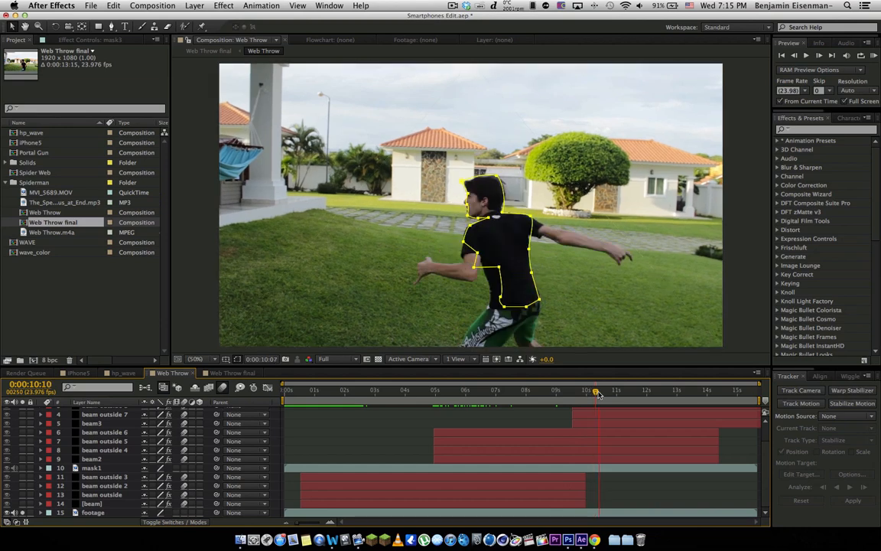
{"action": "left_click_drag", "start_coordinate": [595, 392], "coordinate": [630, 392]}
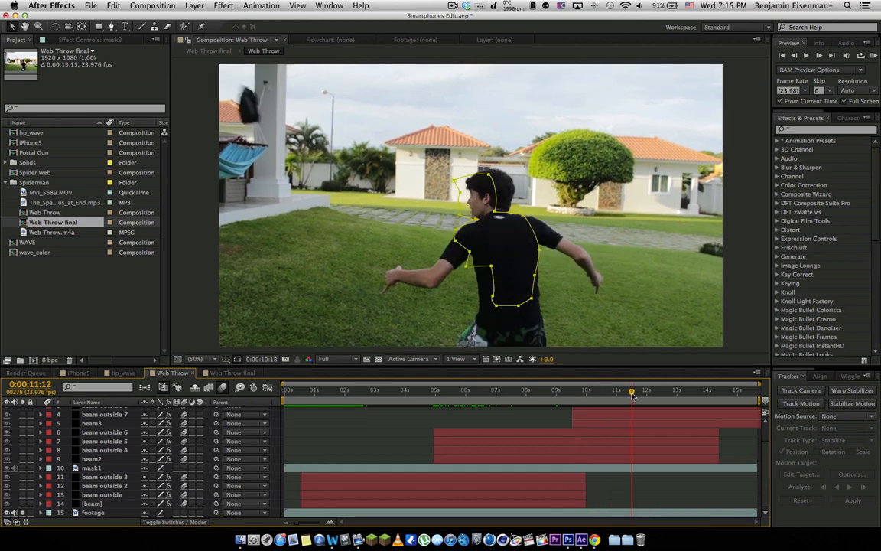
{"action": "left_click", "coordinate": [633, 390]}
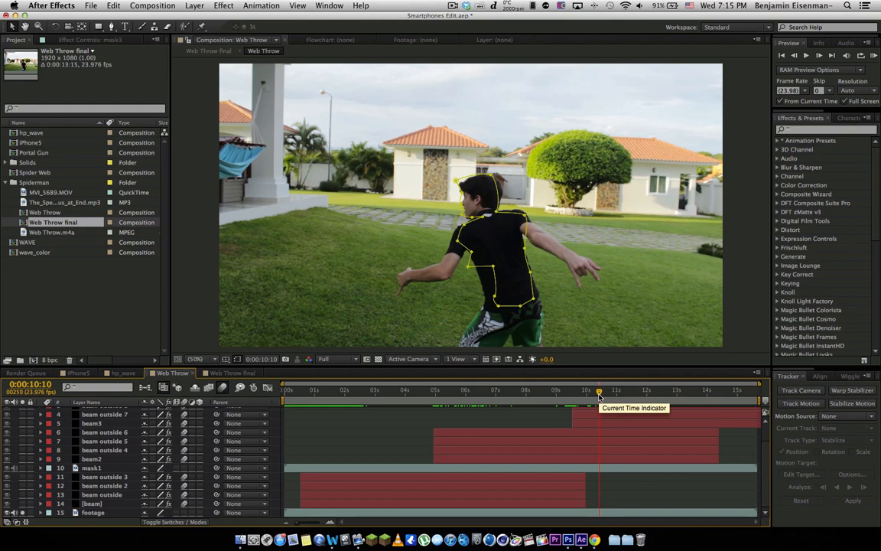
{"action": "left_click_drag", "start_coordinate": [600, 391], "coordinate": [573, 390]}
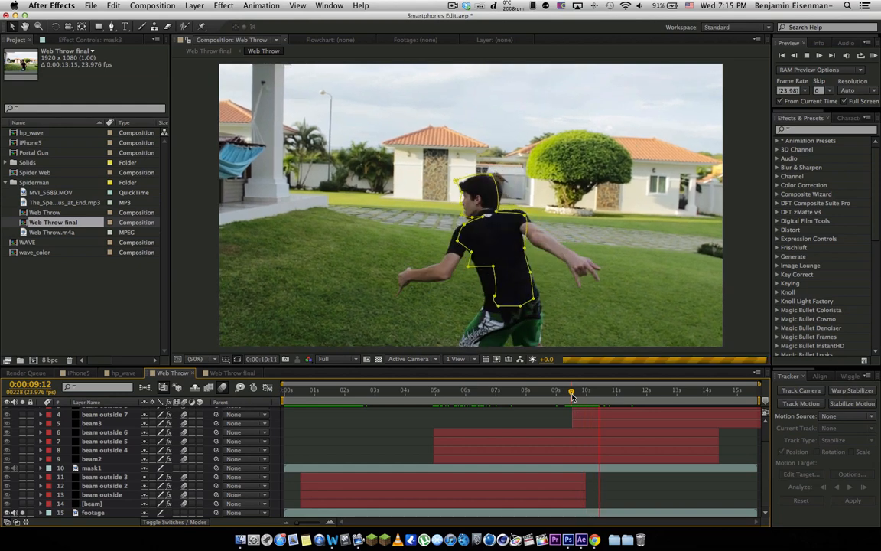
{"action": "left_click", "coordinate": [573, 393]}
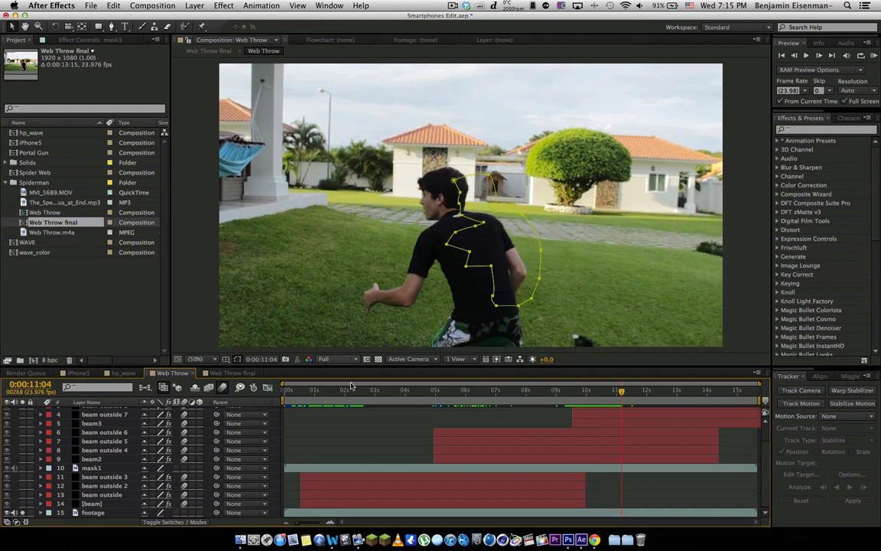
{"action": "left_click", "coordinate": [333, 358]}
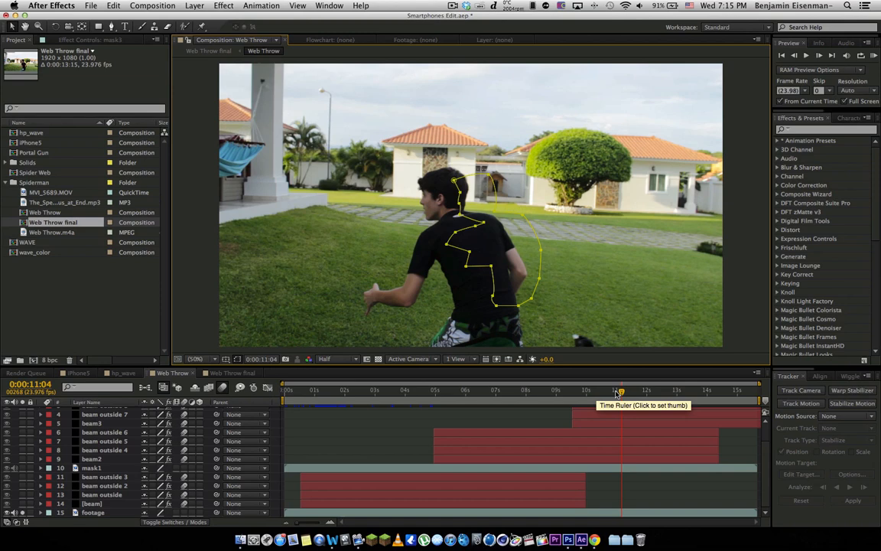
{"action": "left_click", "coordinate": [598, 391]}
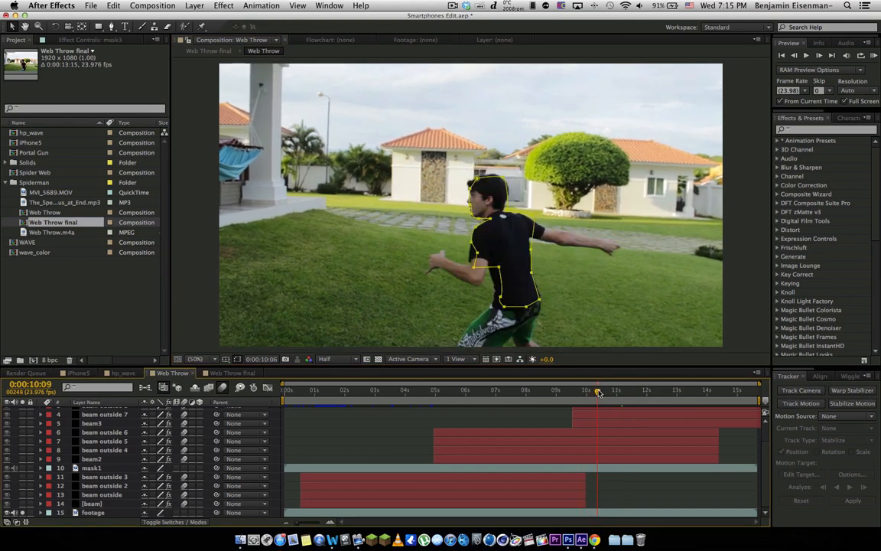
{"action": "left_click_drag", "start_coordinate": [596, 390], "coordinate": [623, 390]}
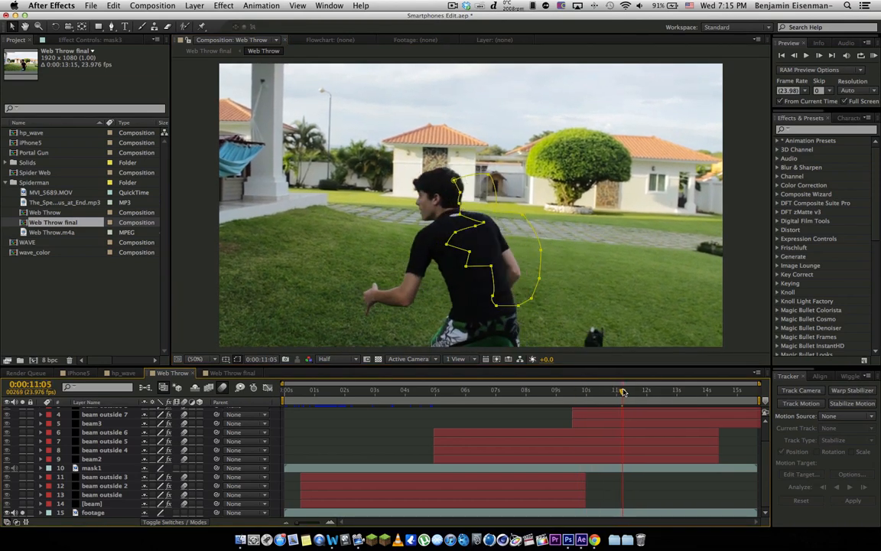
{"action": "left_click_drag", "start_coordinate": [625, 390], "coordinate": [615, 390]}
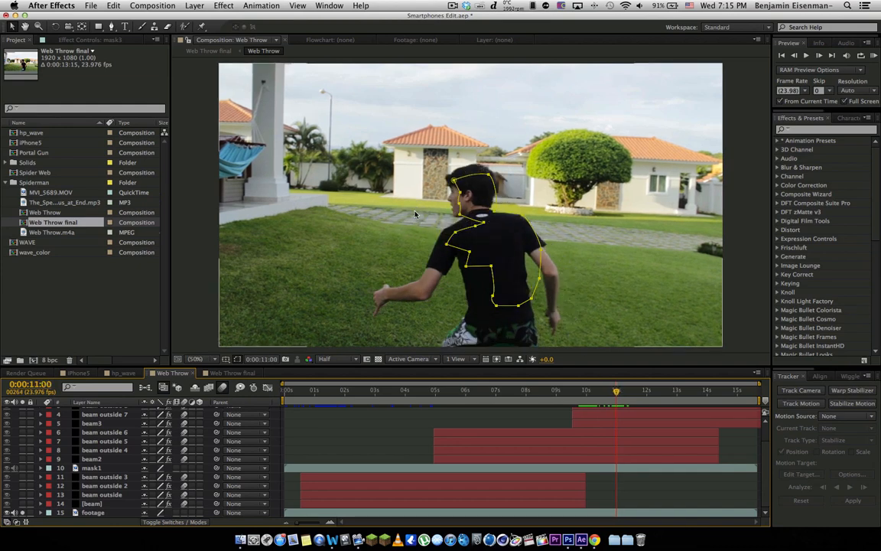
{"action": "left_click", "coordinate": [621, 390]}
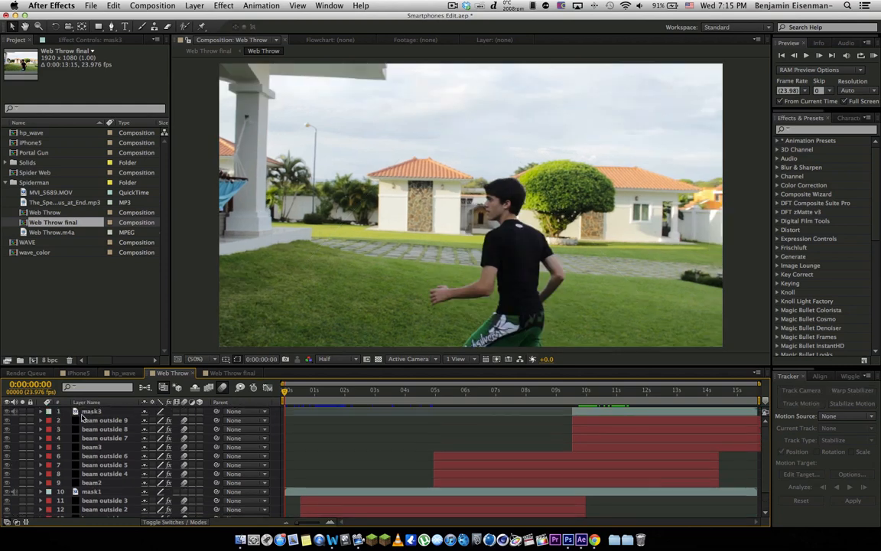
{"action": "scroll", "scroll_direction": "down", "scroll_amount": 3}
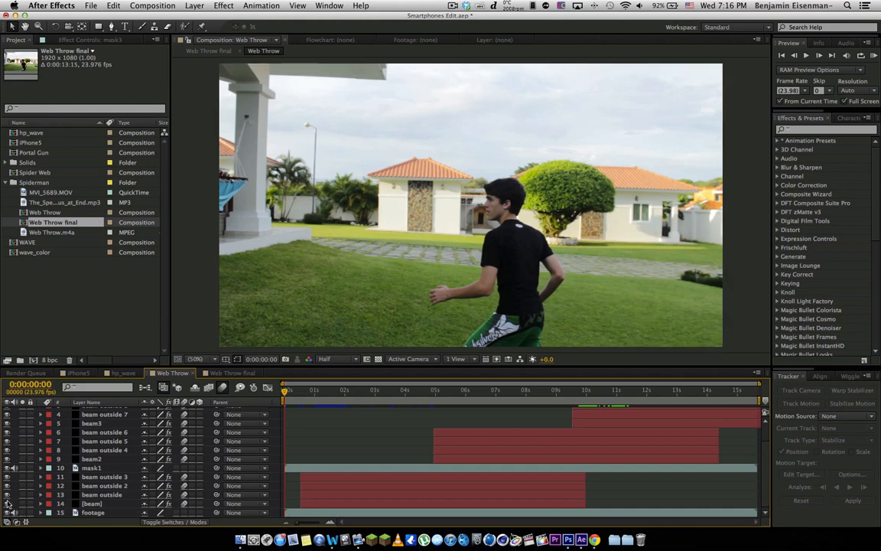
Scroll the layer list to reach the beam layer with Beam, Turbulent Displace and Roughen Edges
{"action": "scroll", "scroll_direction": "up", "scroll_amount": 3}
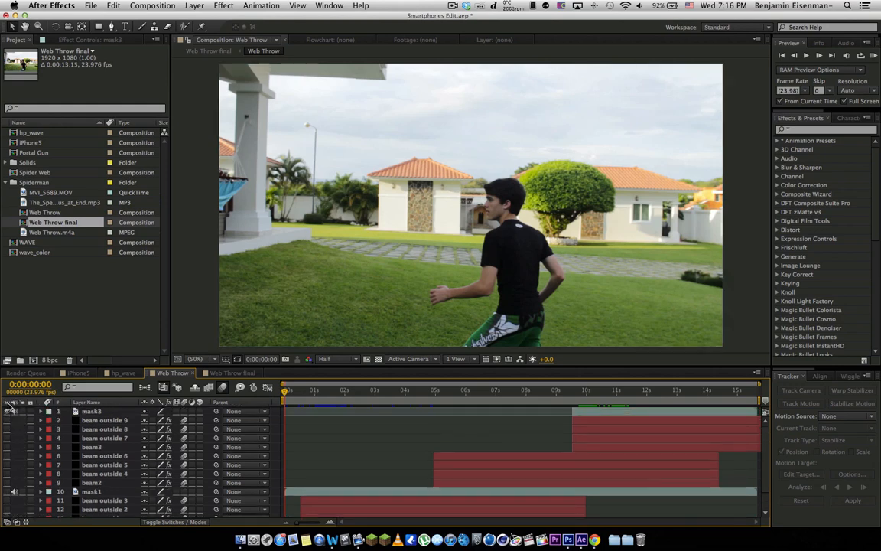
{"action": "scroll", "scroll_direction": "down", "scroll_amount": 3}
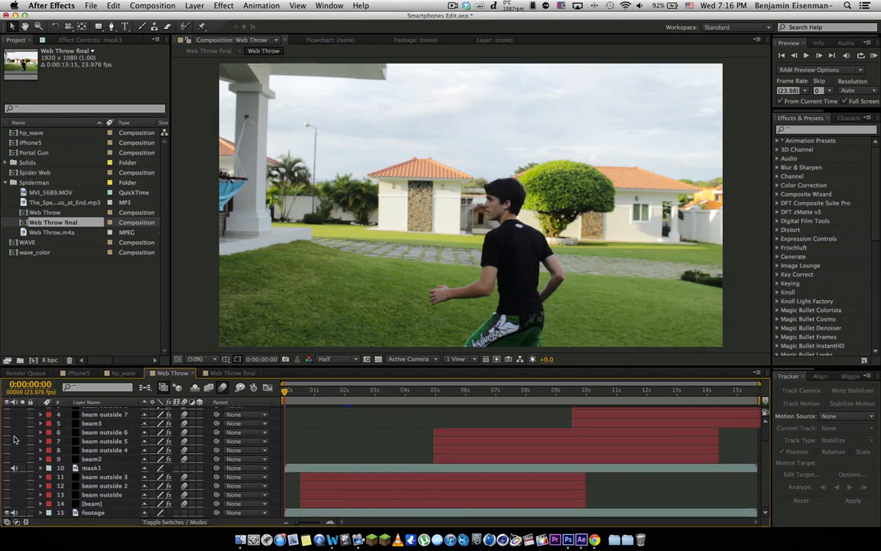
{"action": "mouse_move", "coordinate": [8, 505]}
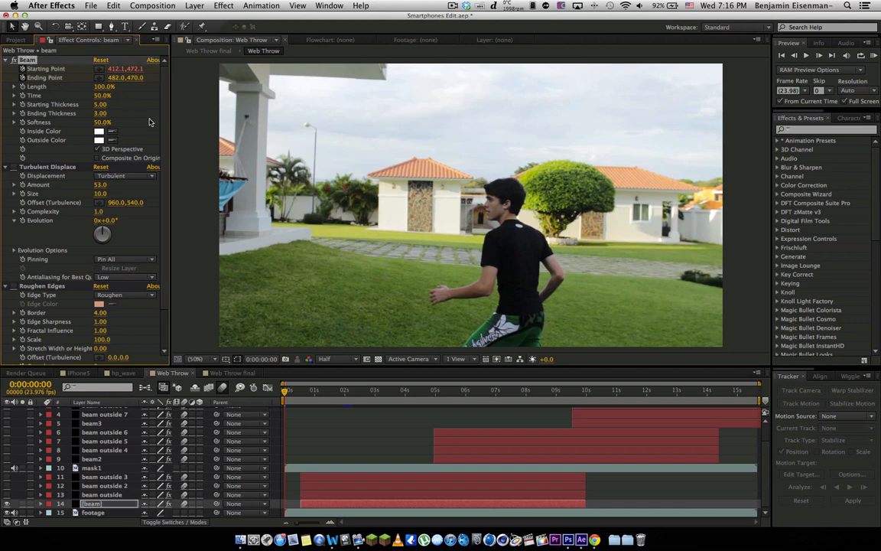
{"action": "mouse_move", "coordinate": [305, 388]}
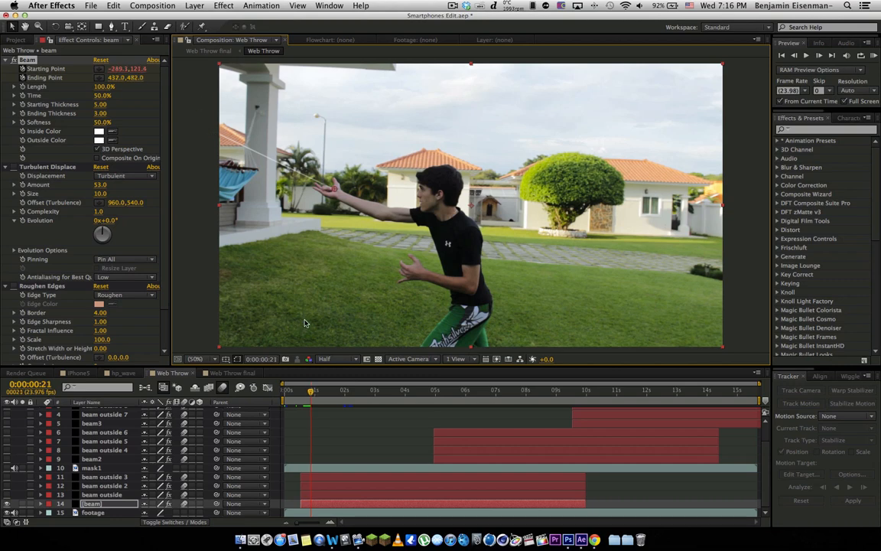
Reposition the Beam effect's starting point at the boy's hand
{"action": "left_click_drag", "start_coordinate": [309, 390], "coordinate": [325, 390]}
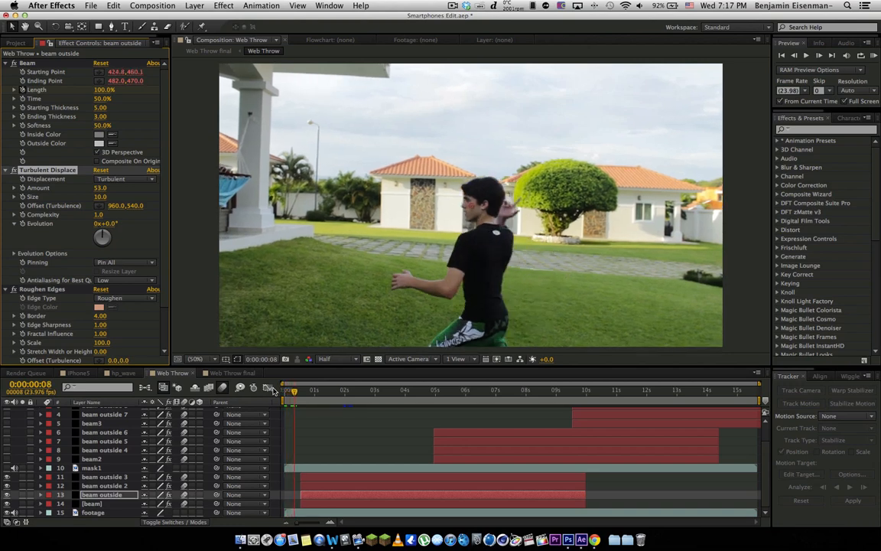
Place the beam outside string's start at the hand and adjust its end point mid-throw
{"action": "left_click", "coordinate": [306, 390]}
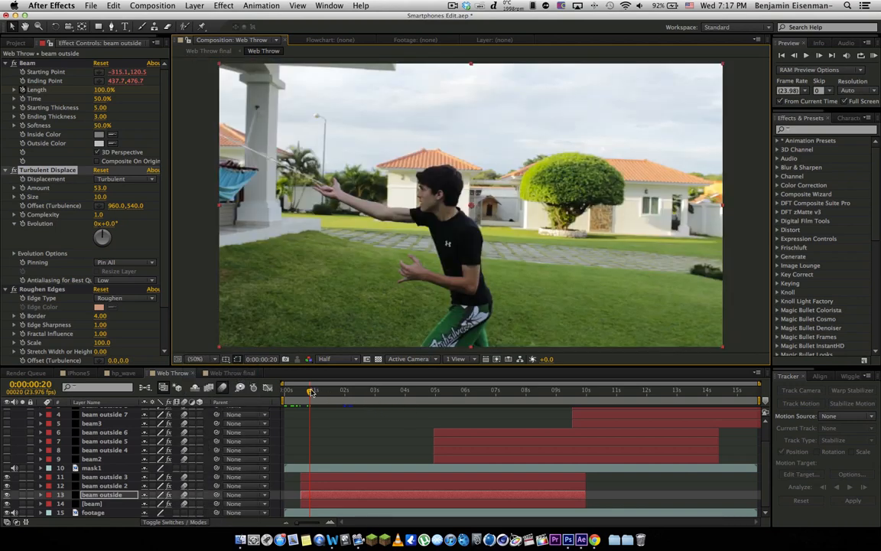
{"action": "left_click_drag", "start_coordinate": [312, 391], "coordinate": [351, 391]}
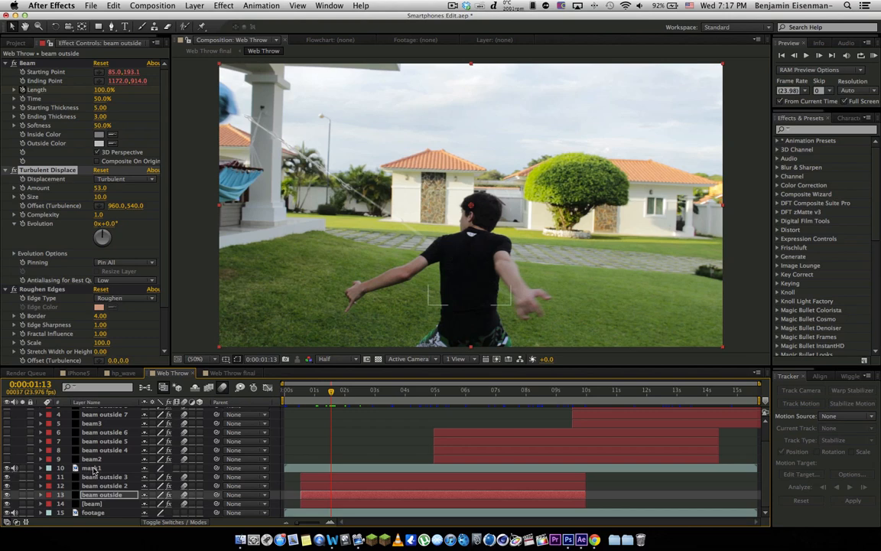
{"action": "left_click", "coordinate": [92, 468]}
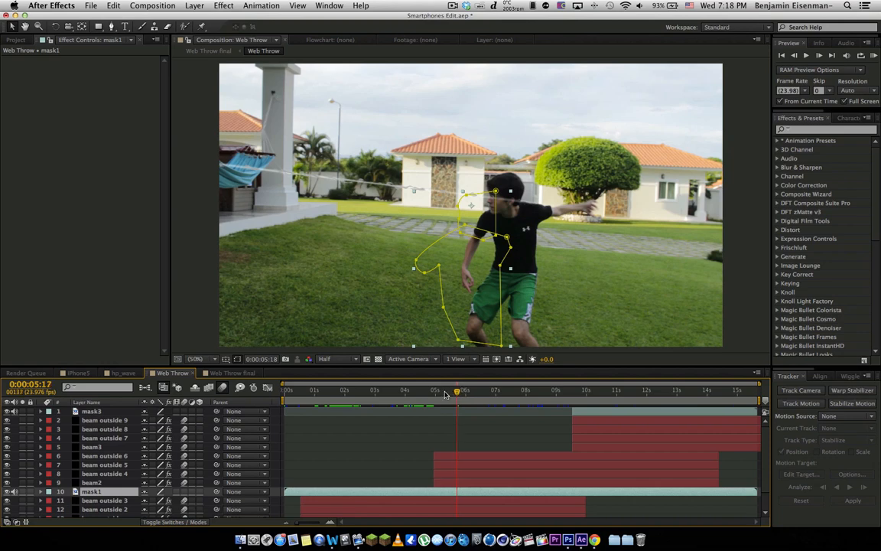
Scrub through the throw to check mask1's outline tracks the boy's body with strings visible
{"action": "left_click_drag", "start_coordinate": [457, 391], "coordinate": [526, 392]}
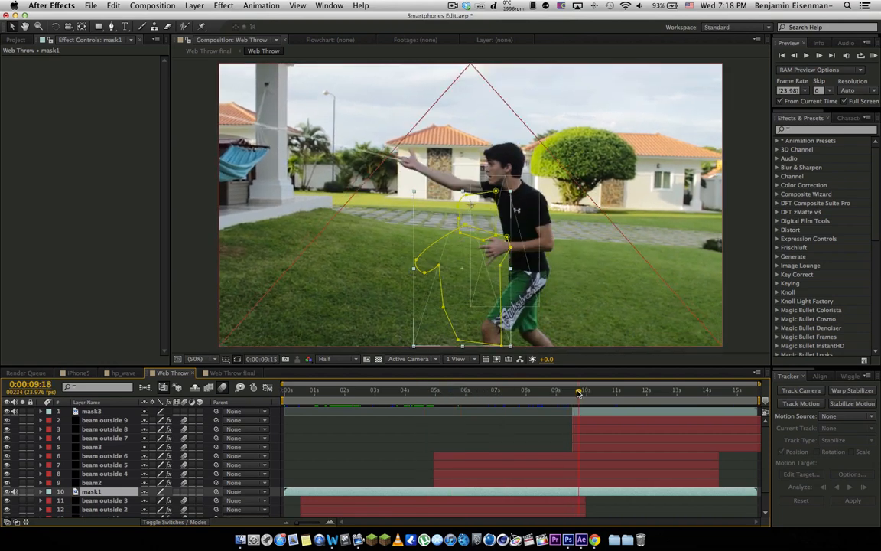
{"action": "left_click", "coordinate": [602, 391]}
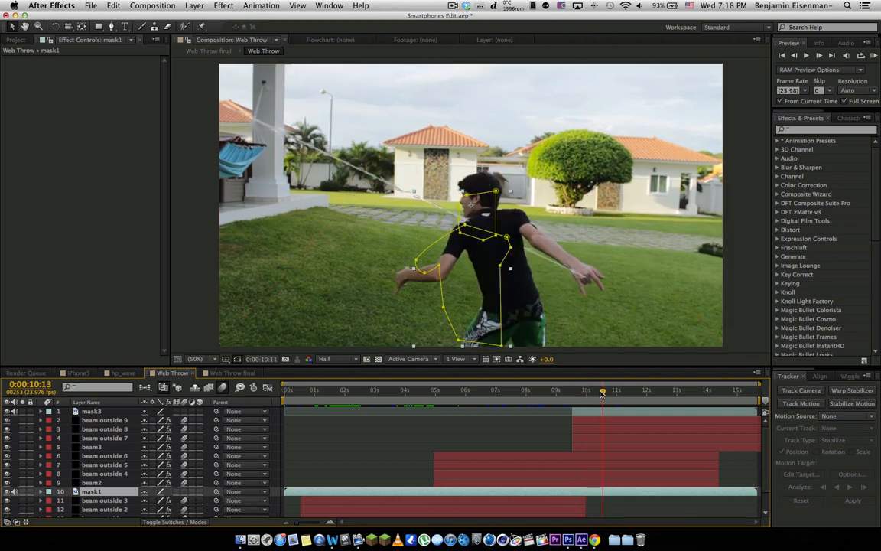